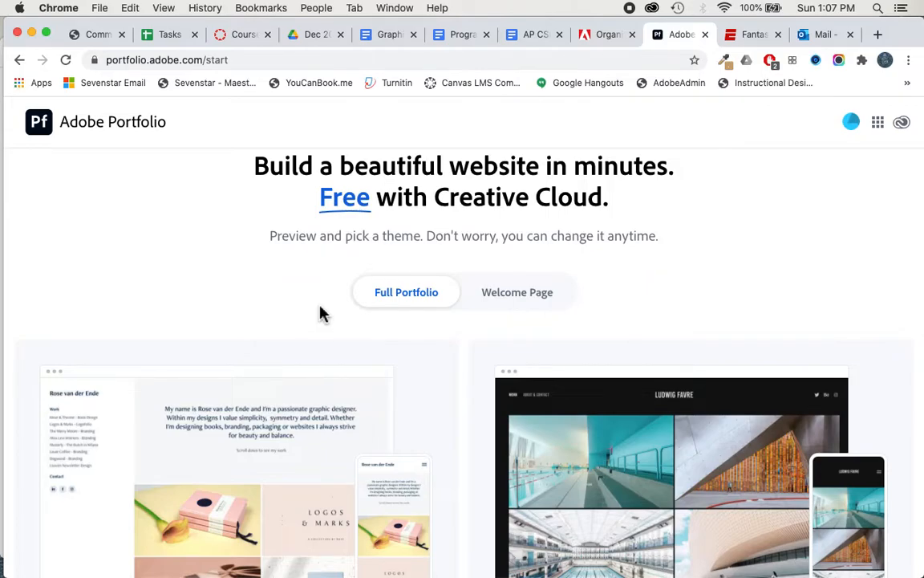
Step: Preview the Marina theme in full, scroll through it, and view its phone layout
scroll("down", 3)
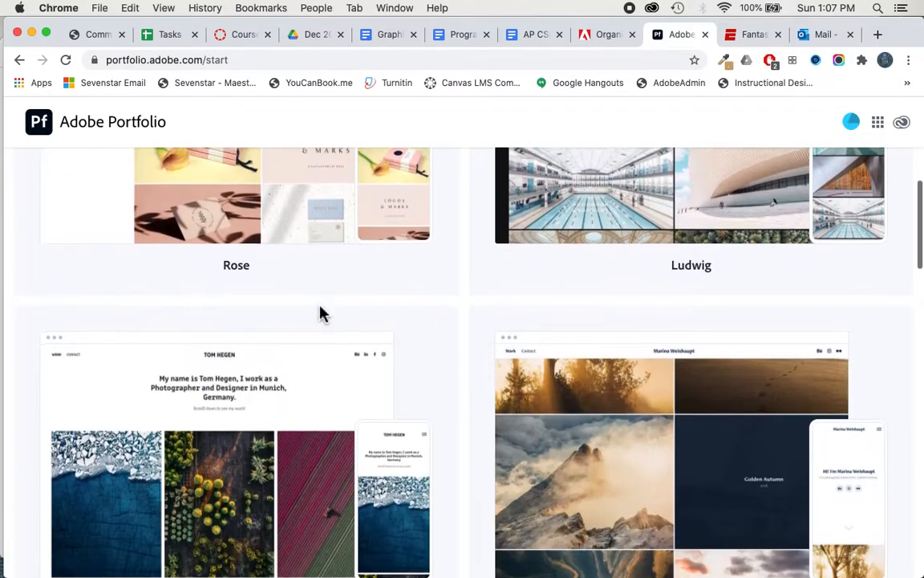
scroll("down", 3)
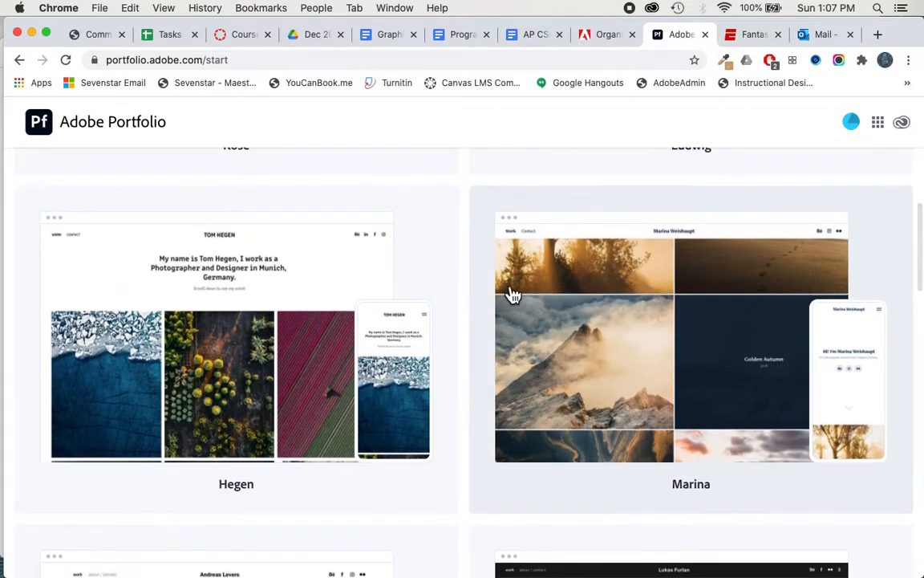
mouse_move(679, 383)
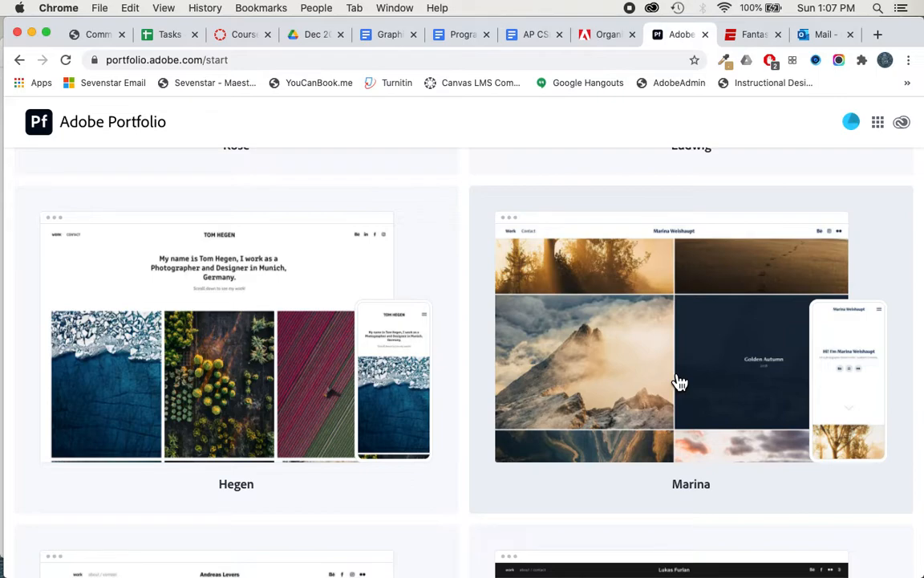
mouse_move(692, 380)
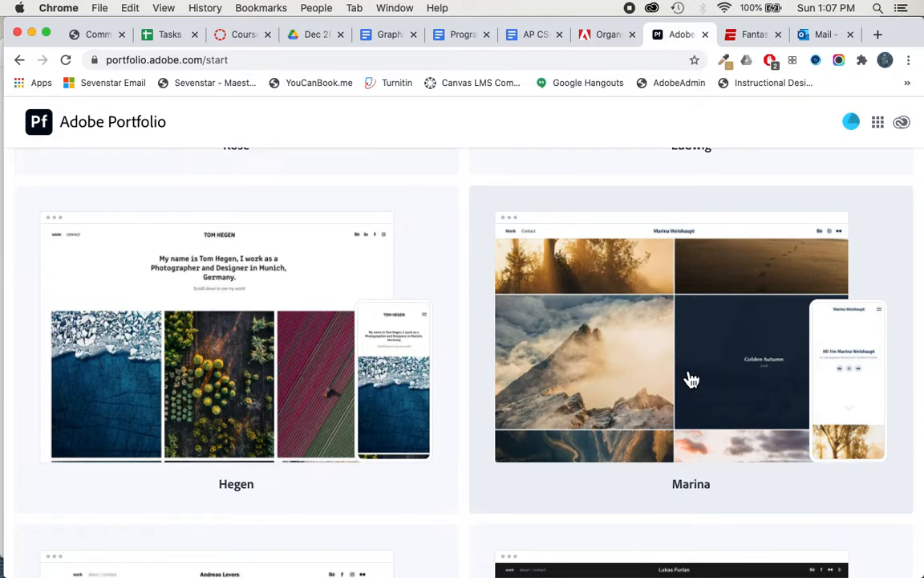
left_click(691, 378)
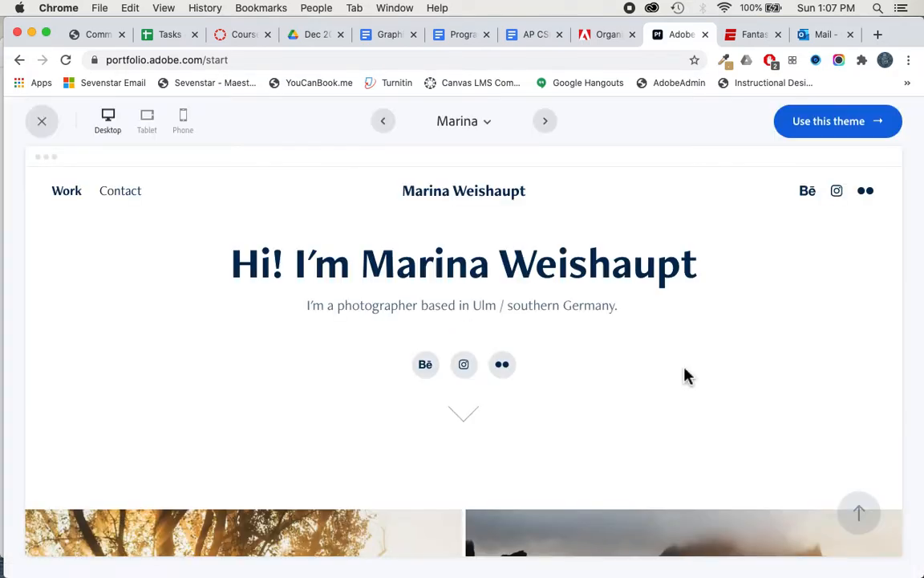
scroll("down", 3)
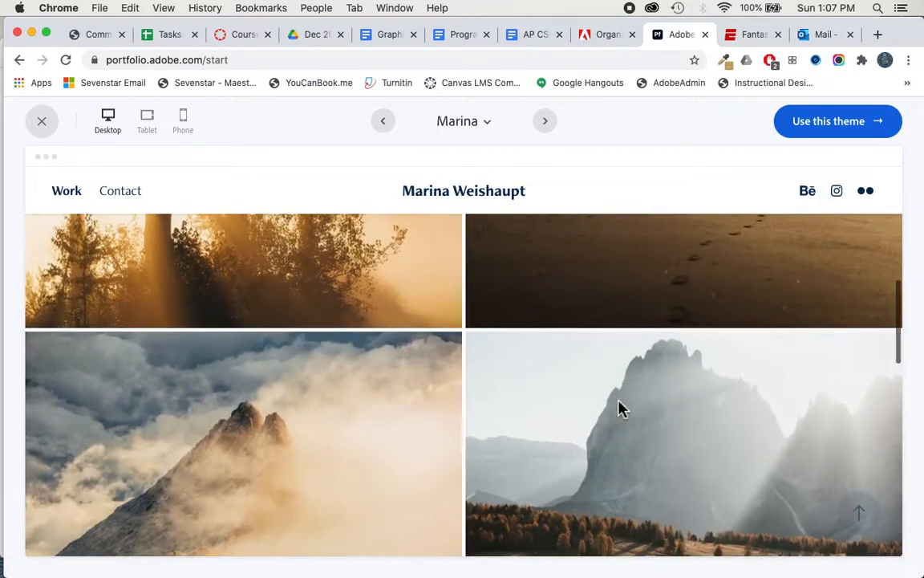
scroll("down", 3)
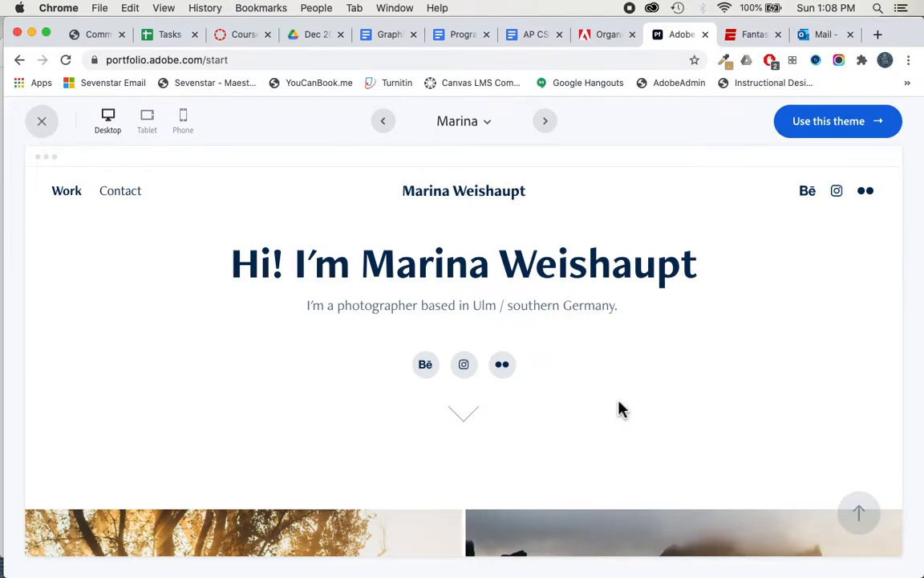
mouse_move(834, 128)
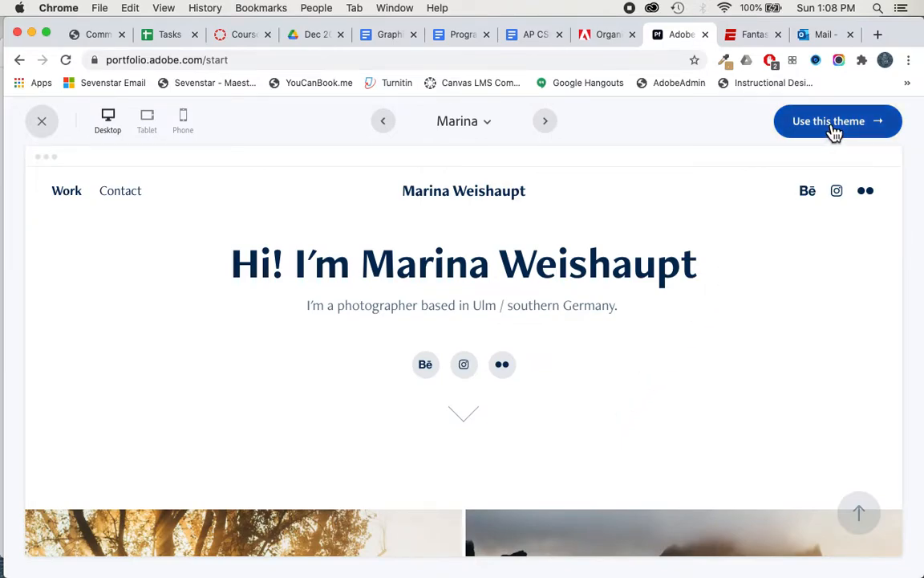
mouse_move(177, 128)
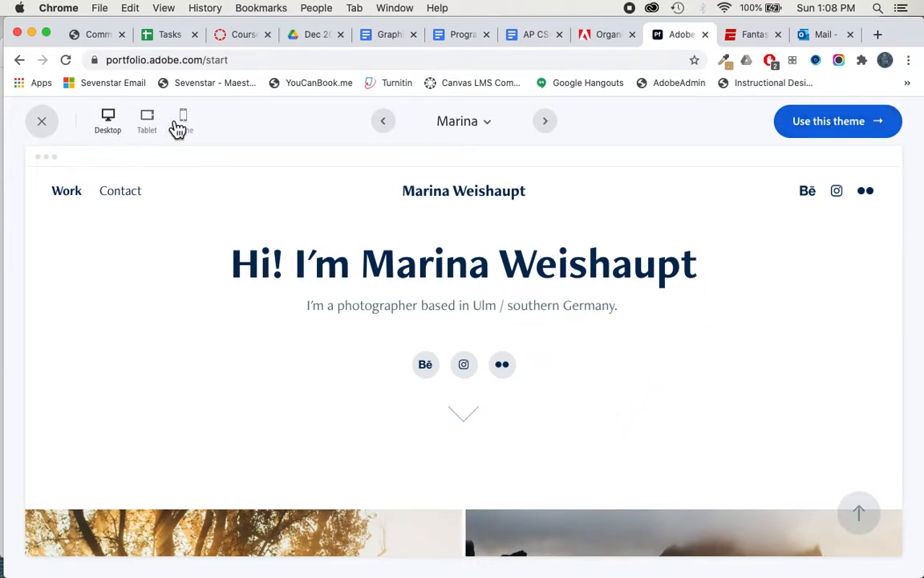
left_click(182, 117)
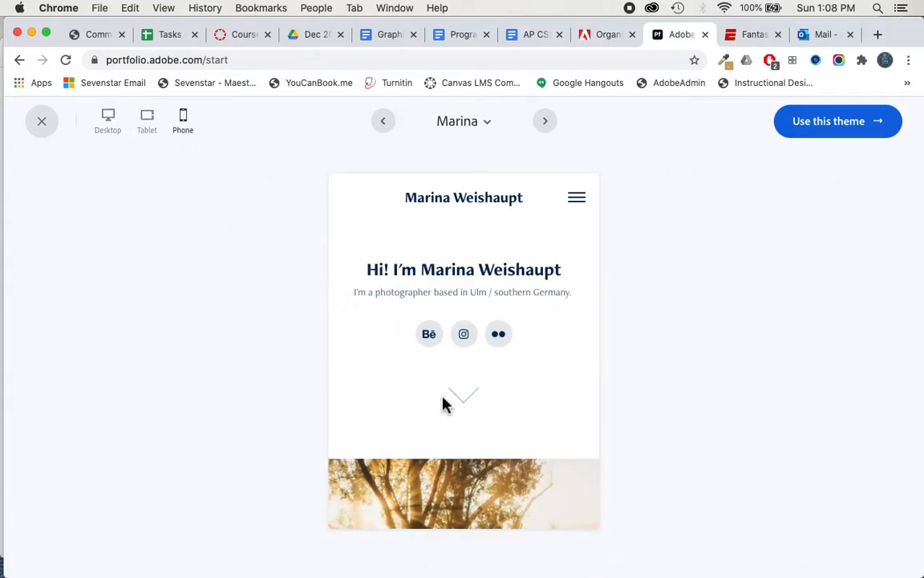
mouse_move(424, 403)
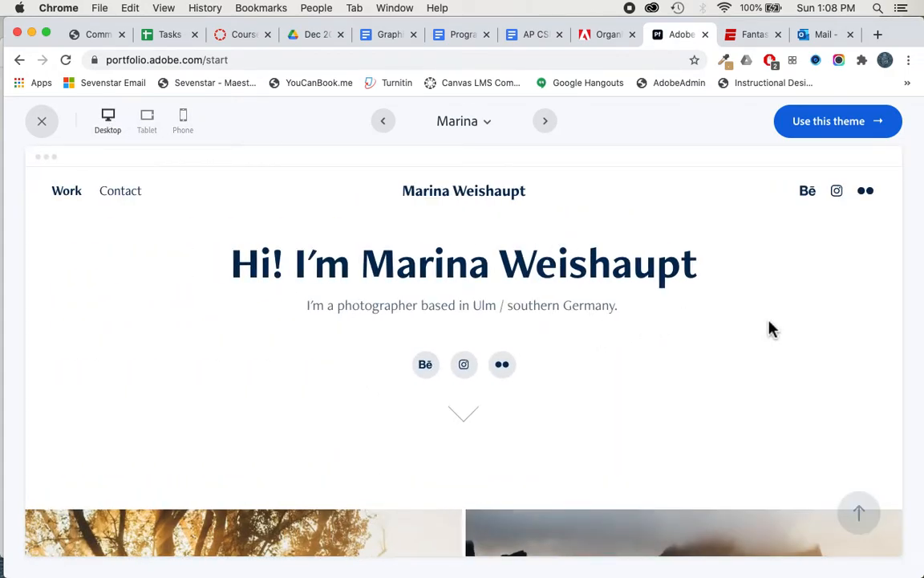
mouse_move(822, 137)
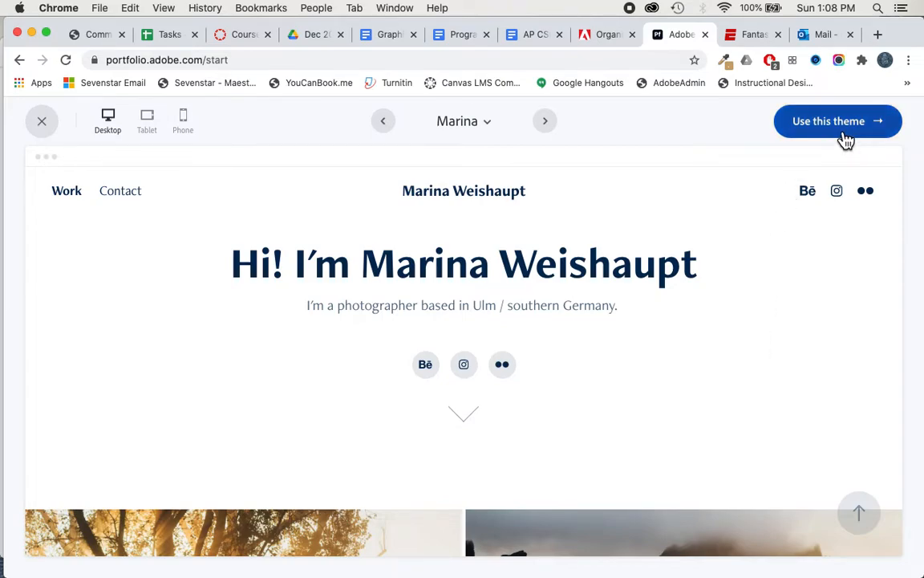
Step: Choose 'Use this theme' to build the site with the Marina theme
left_click(837, 120)
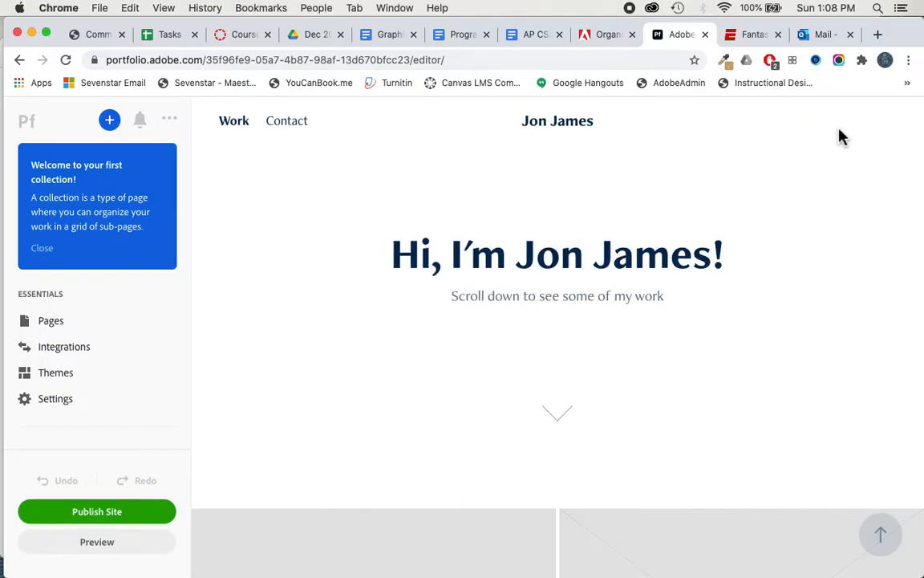
Step: Replace the placeholder name in the masthead title with 'Mike Cropper'
left_click(557, 255)
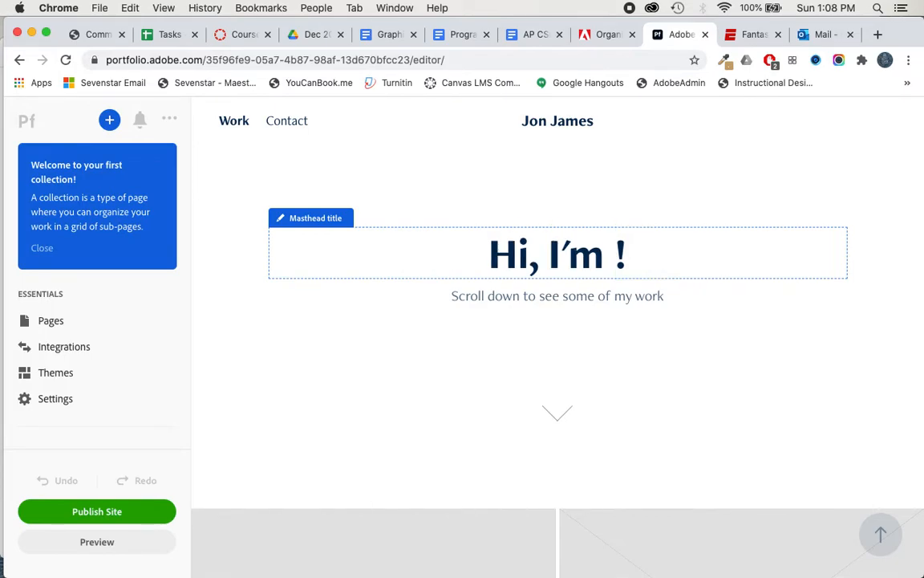
type("Mike Cropper")
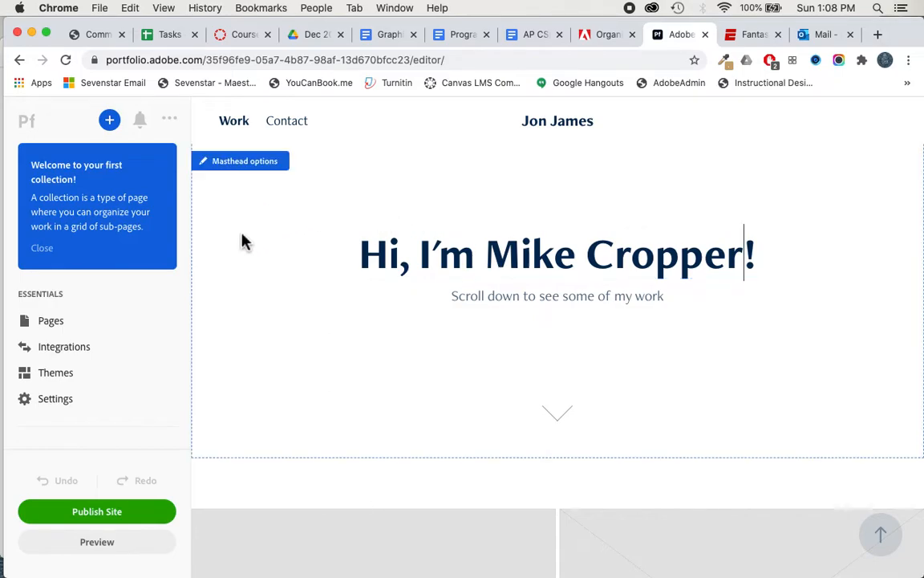
mouse_move(241, 247)
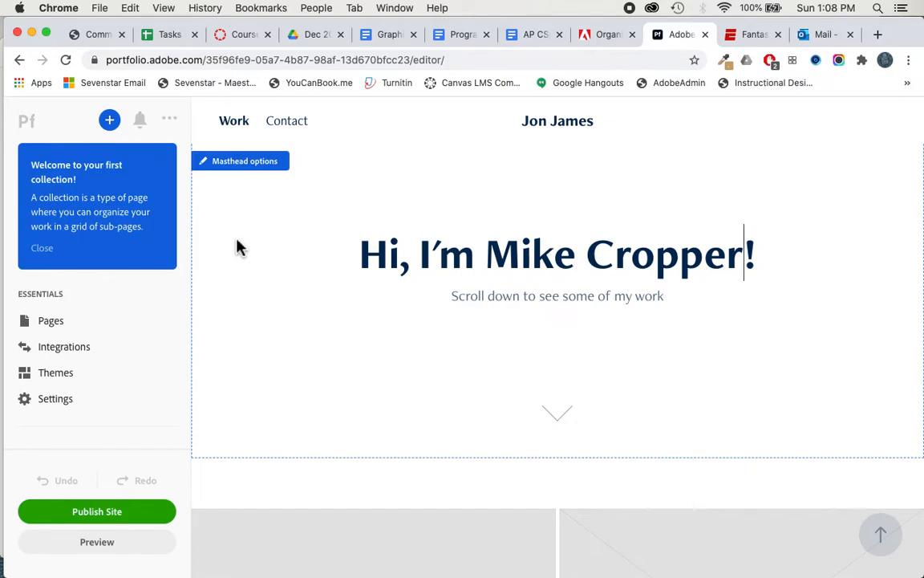
mouse_move(317, 337)
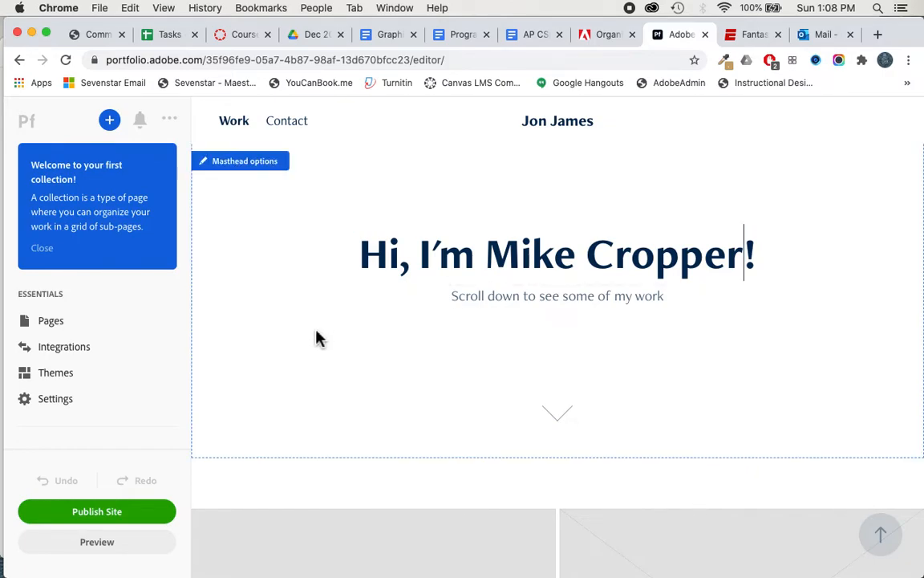
scroll("down", 3)
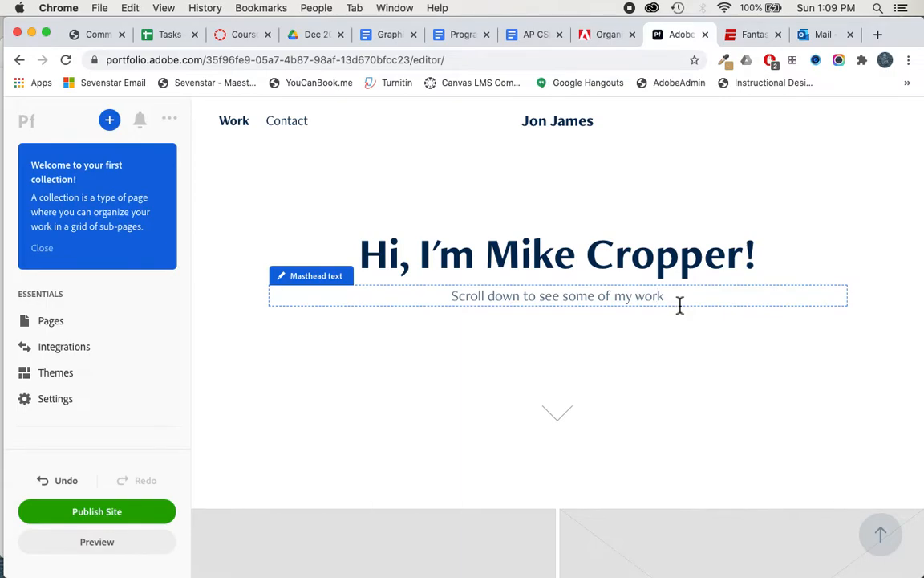
Step: Close the 'Welcome to your first collection' card and scroll to the site-wide options
left_click(42, 247)
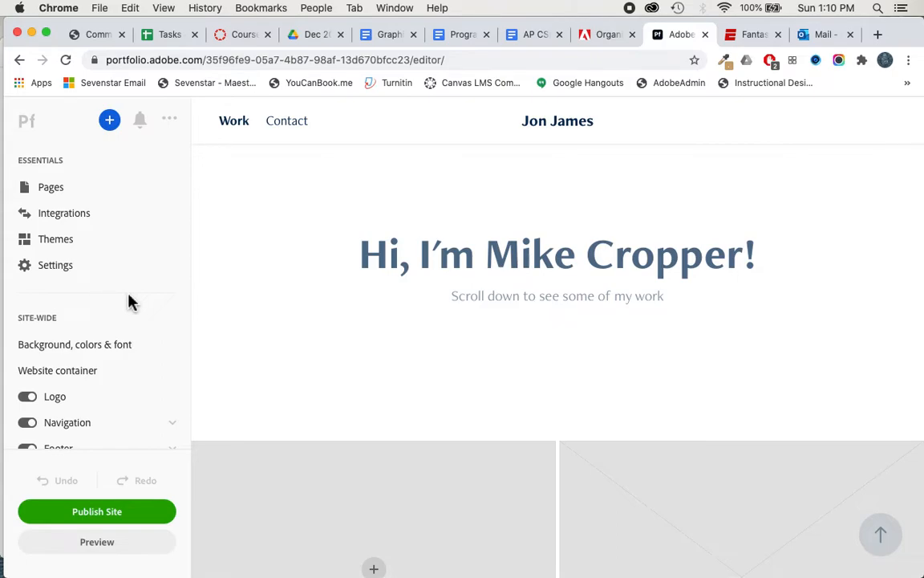
scroll("down", 3)
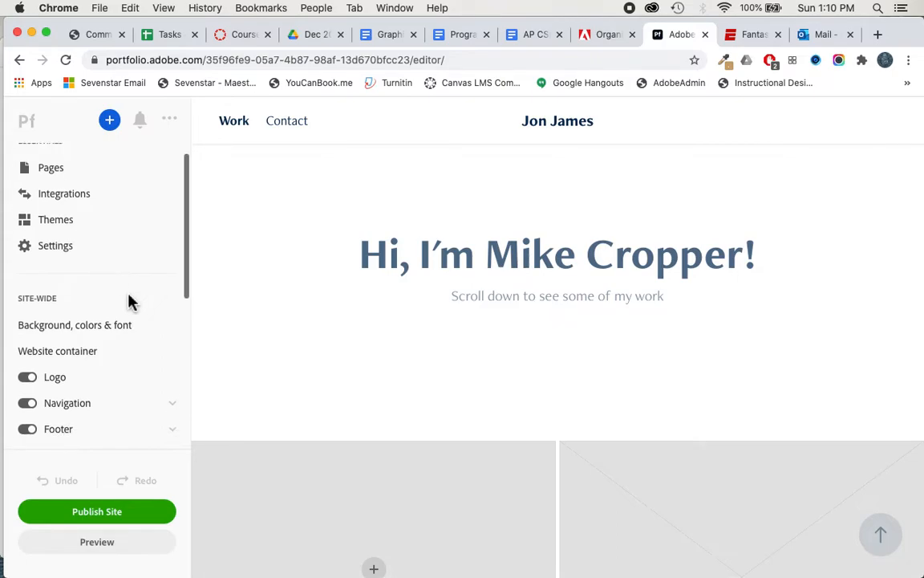
scroll("down", 3)
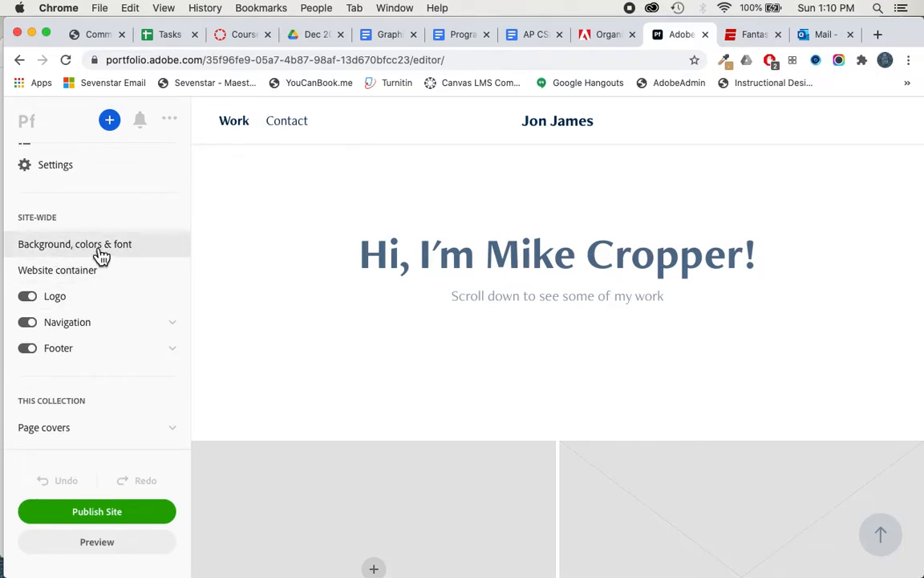
Step: Apply the Dark colour scheme in 'Background, colors & font', keeping Freight Neo Pro
left_click(74, 243)
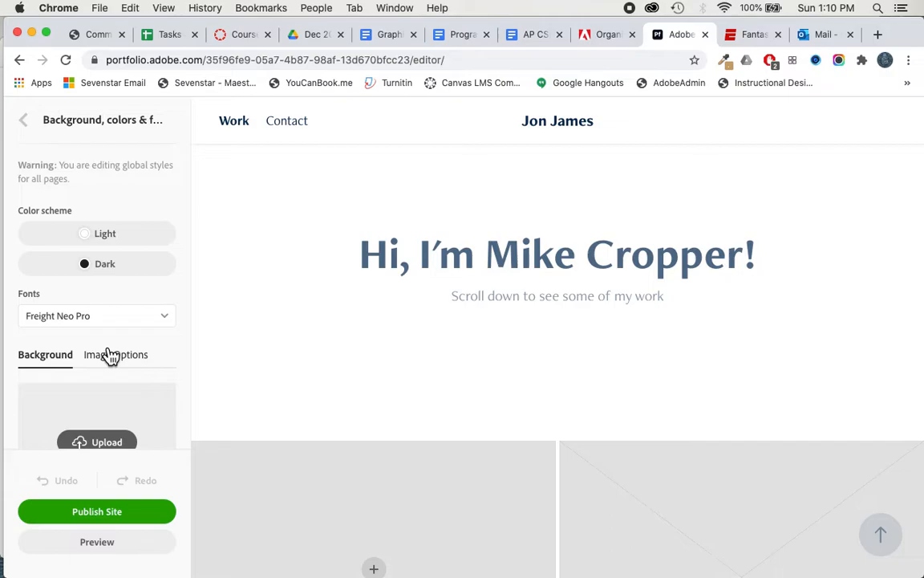
scroll("down", 3)
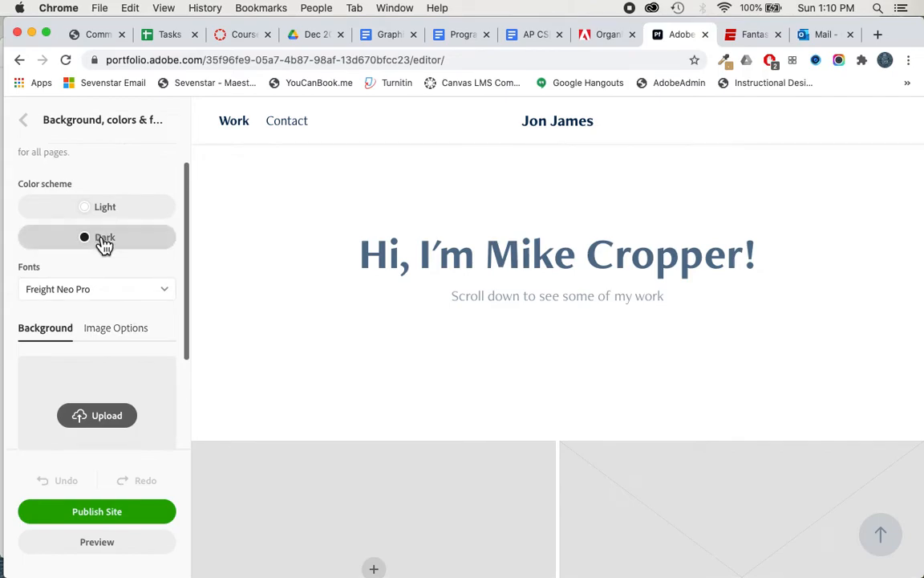
left_click(105, 237)
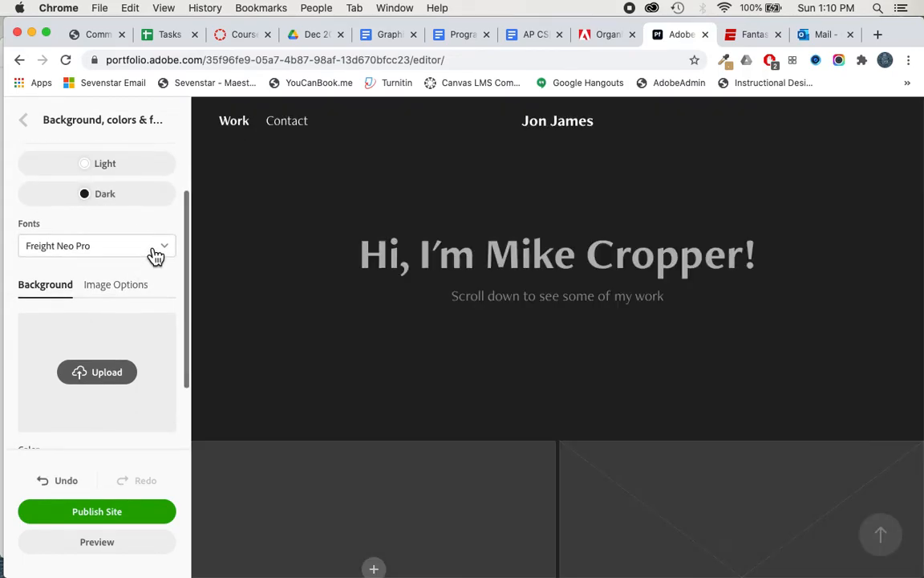
left_click(96, 245)
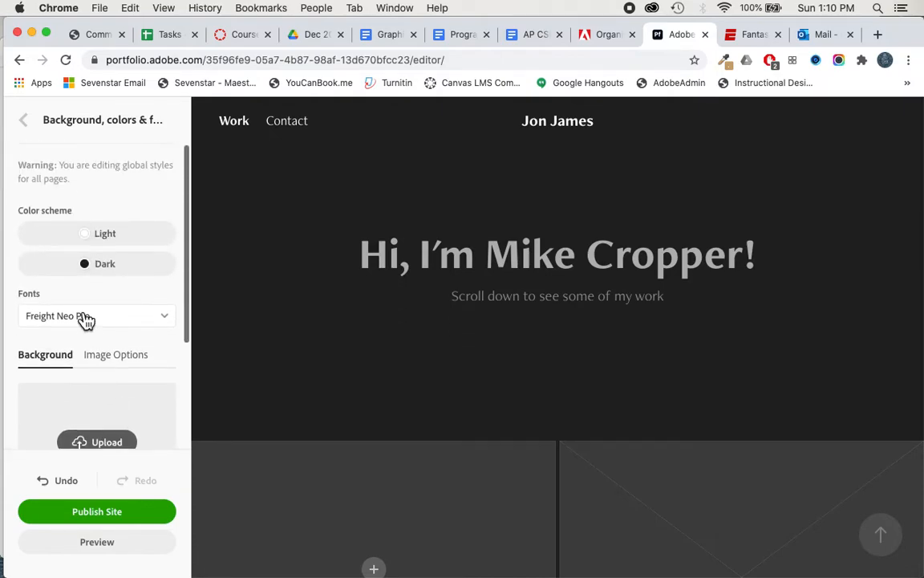
left_click(23, 120)
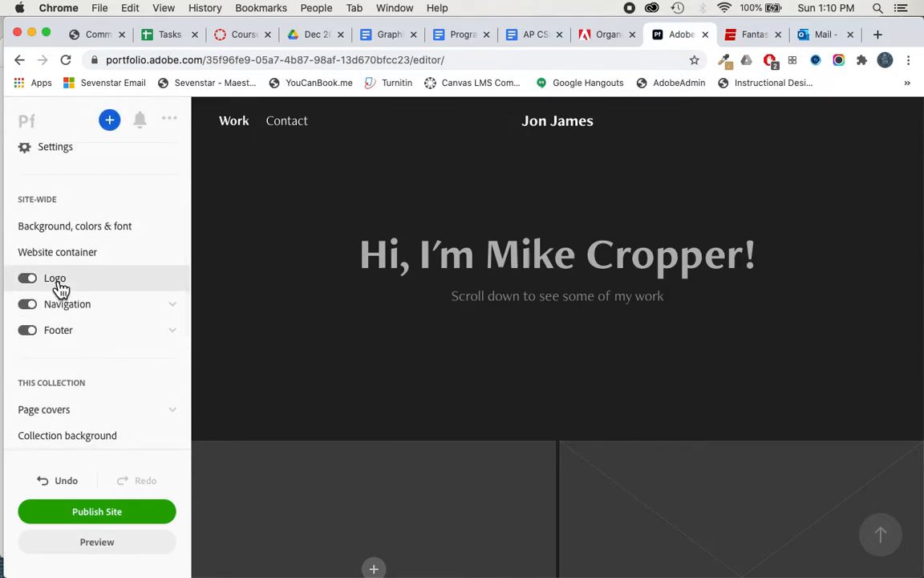
scroll("down", 3)
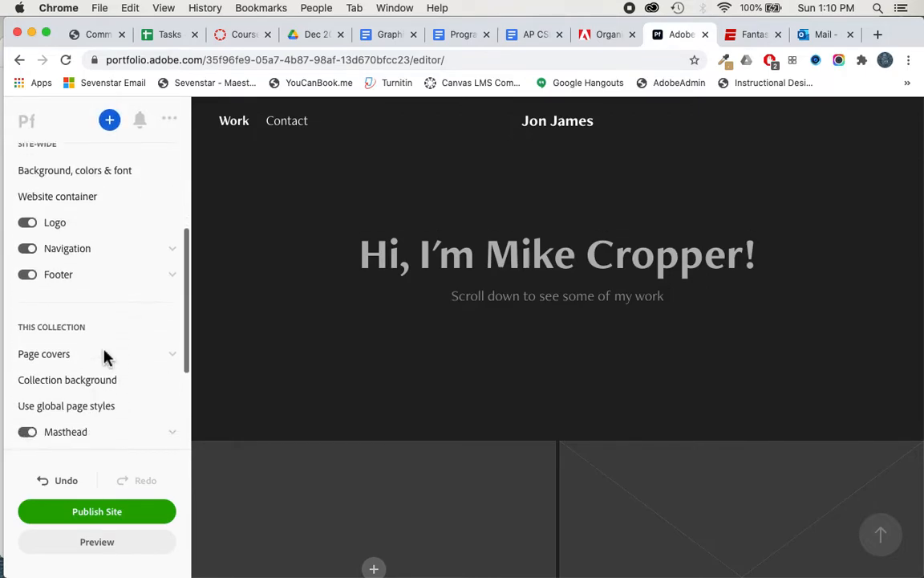
scroll("down", 3)
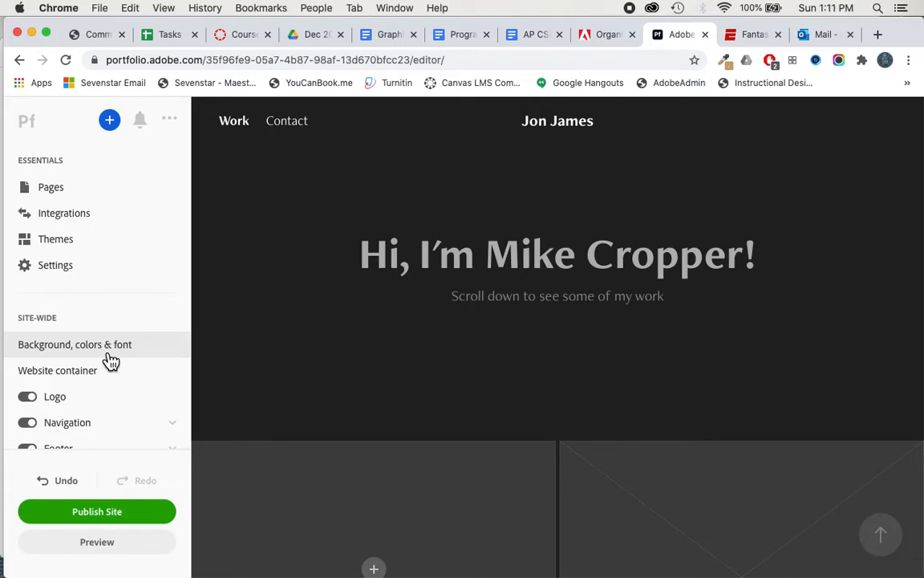
mouse_move(159, 314)
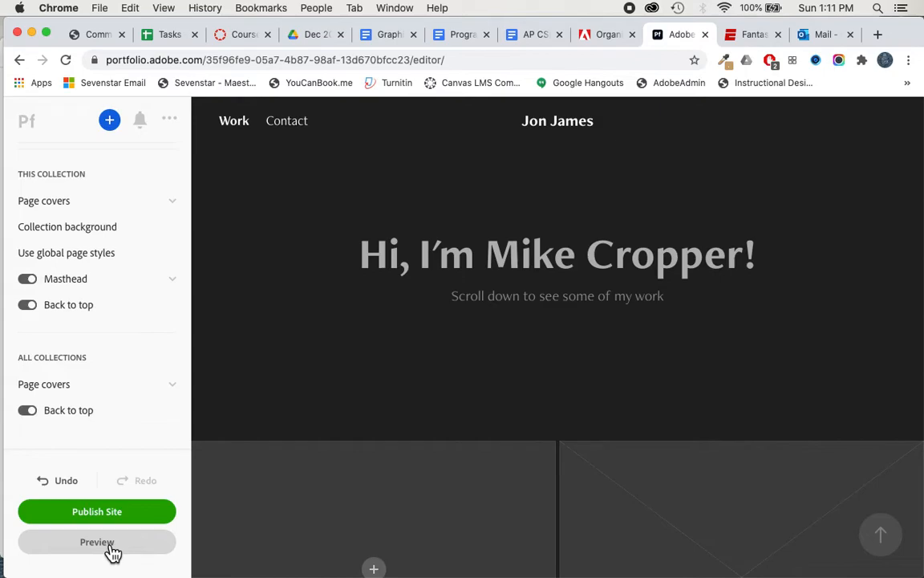
left_click(96, 542)
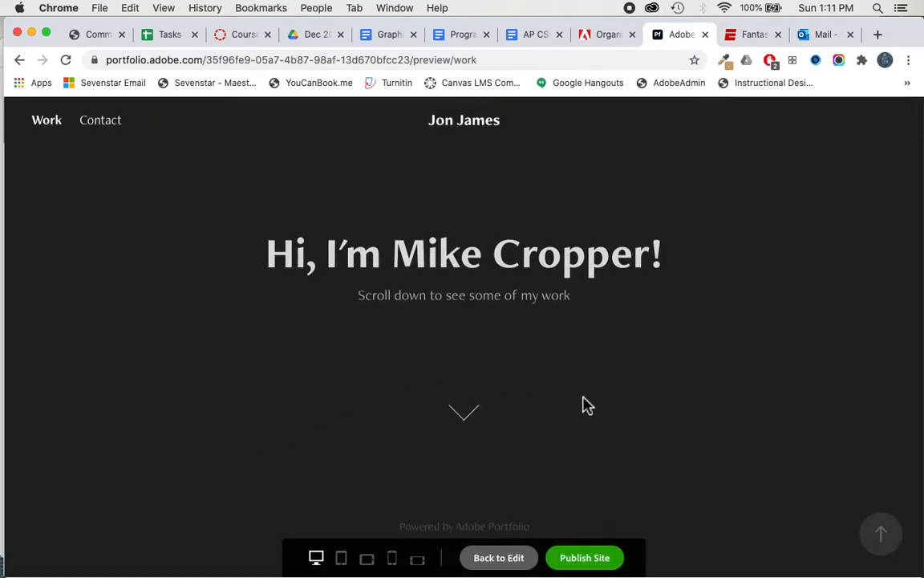
mouse_move(552, 373)
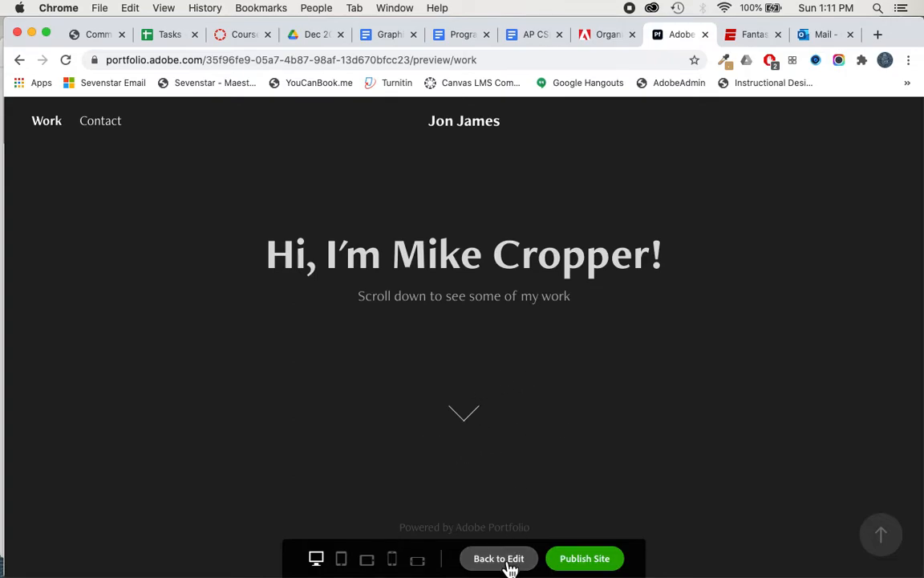
left_click(499, 558)
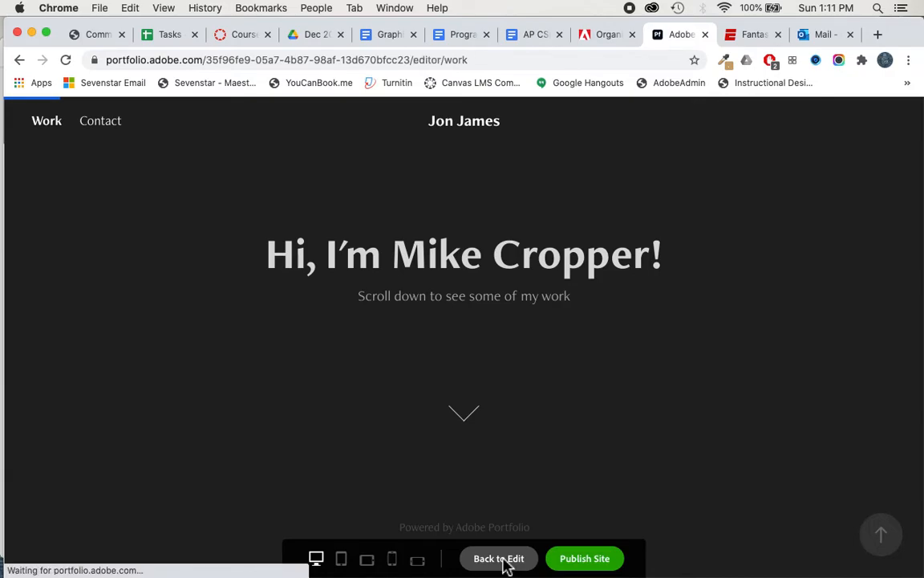
Step: Return to the editor showing the empty Work collection grid
left_click(498, 558)
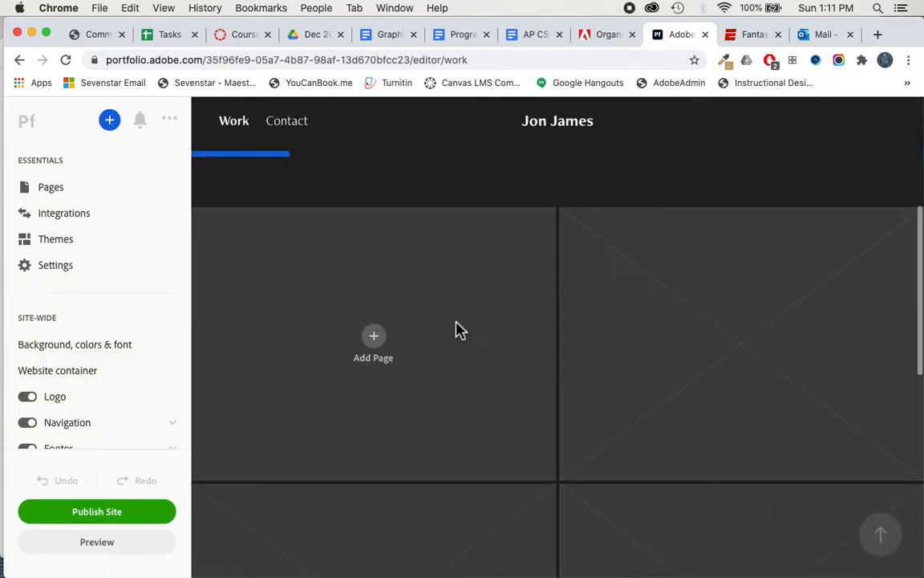
mouse_move(373, 313)
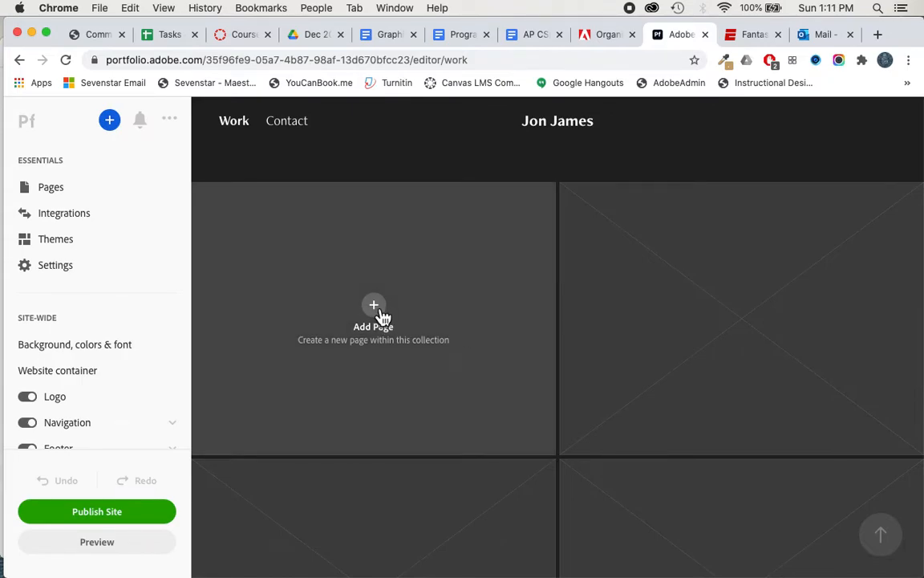
Step: Add a custom page named 'Art Piece 1' with destination Work
left_click(373, 305)
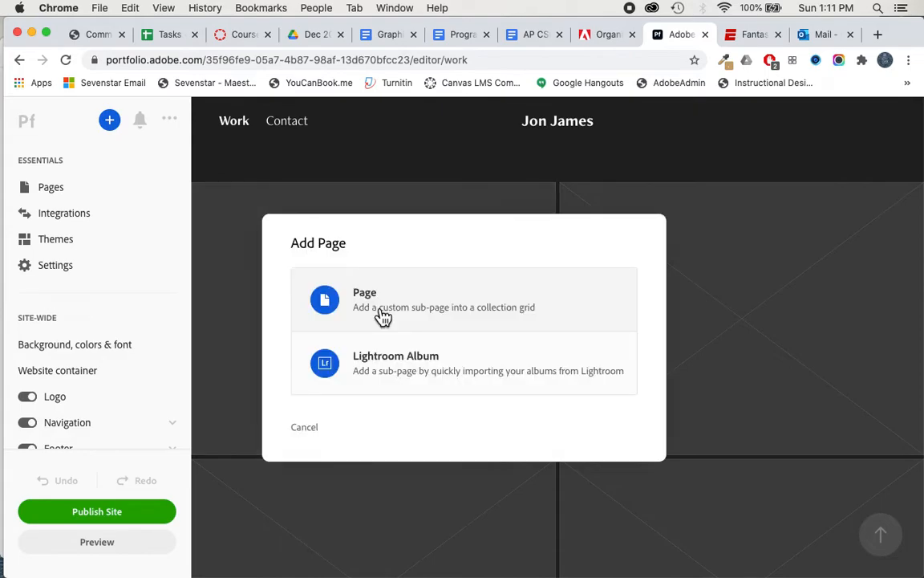
mouse_move(397, 313)
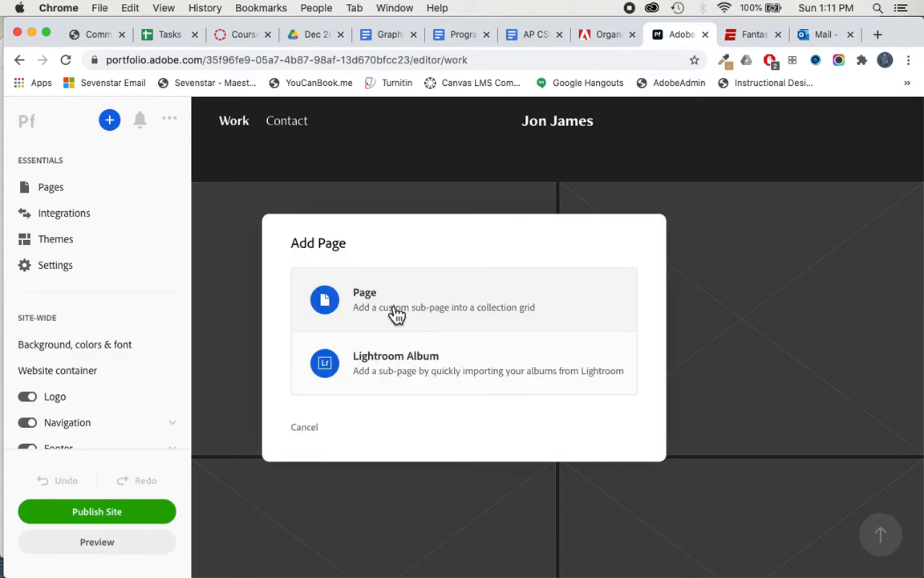
left_click(364, 300)
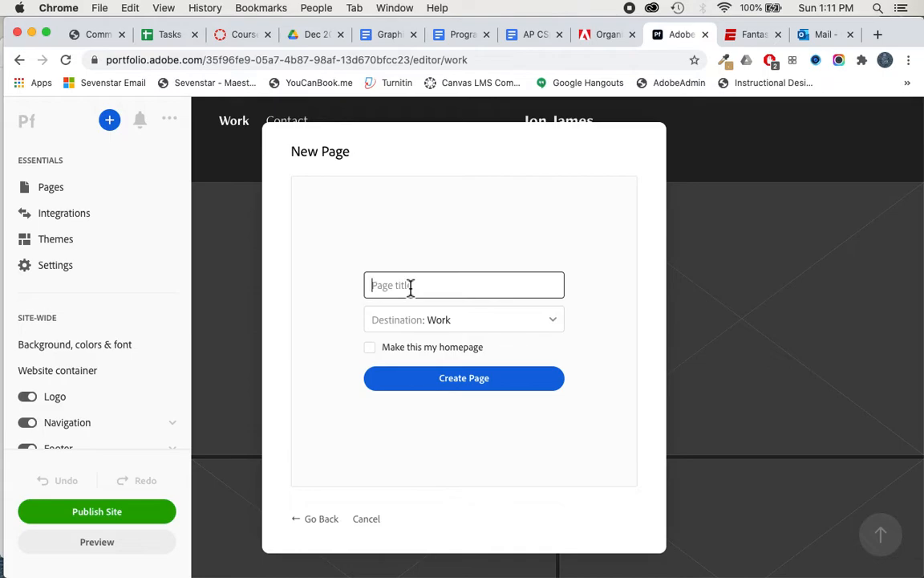
type("Art Piece 1")
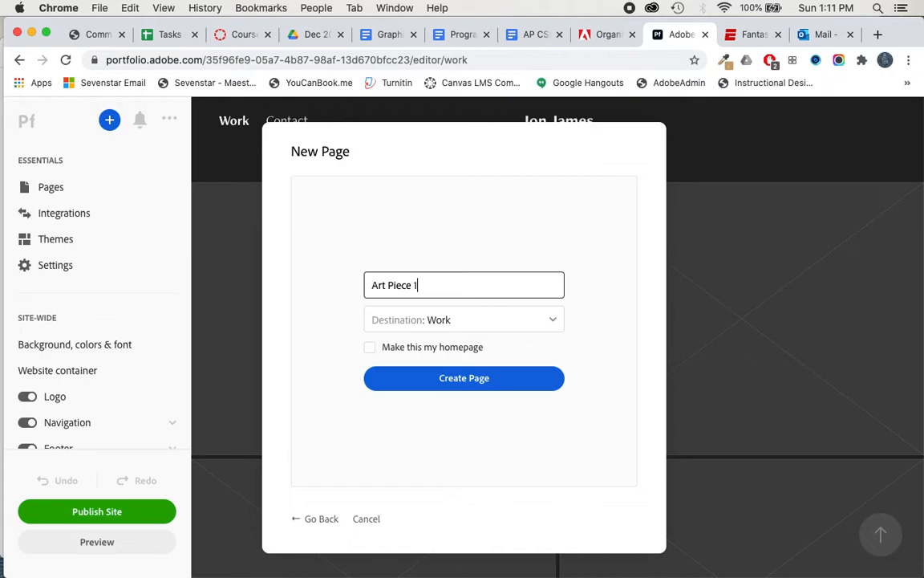
left_click(464, 320)
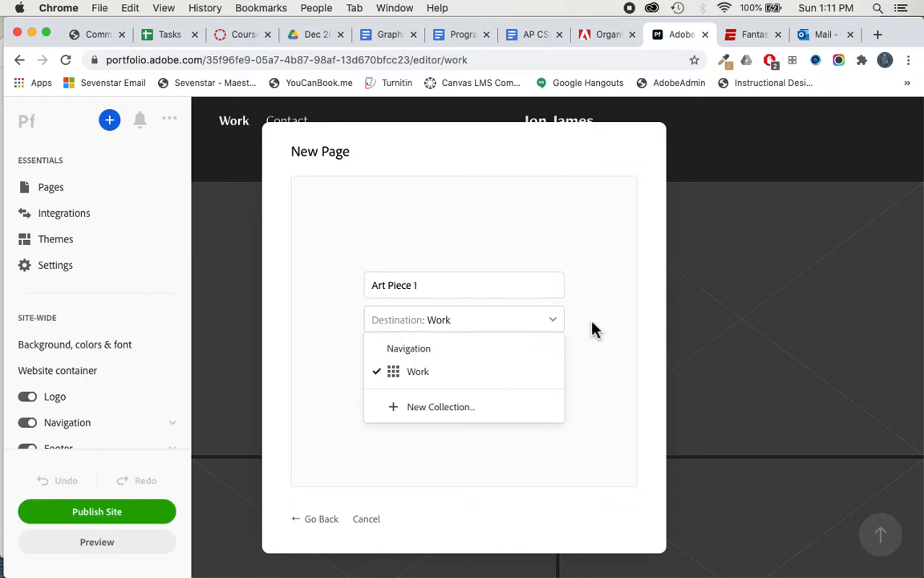
left_click(418, 371)
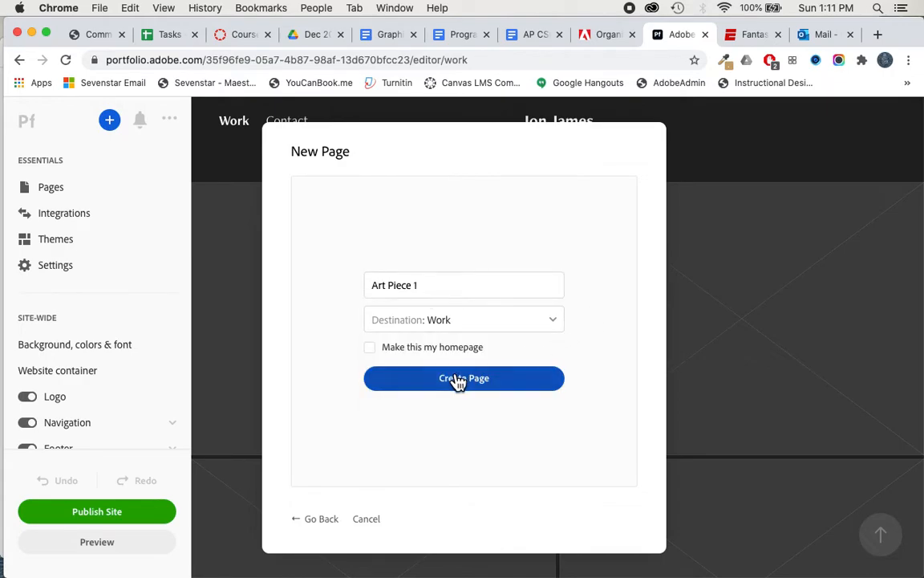
left_click(464, 378)
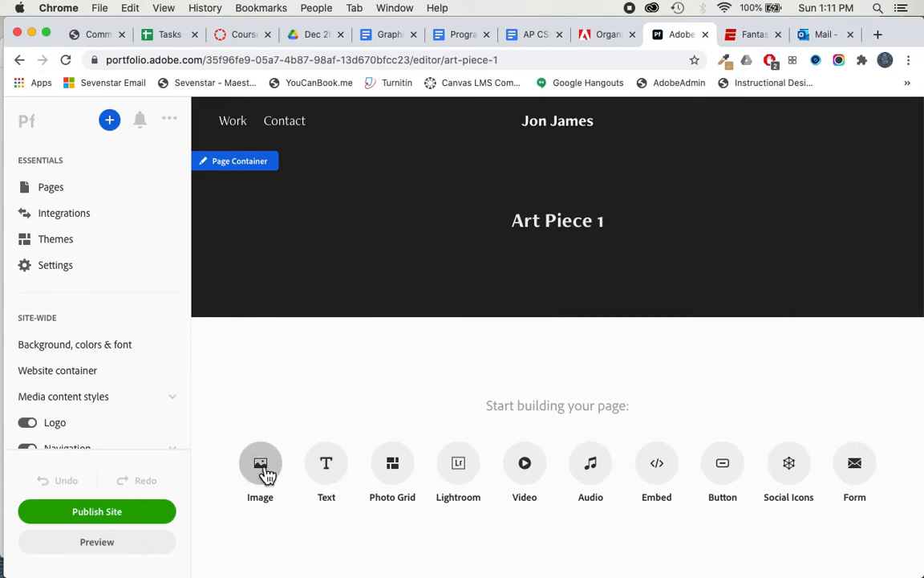
Step: Add an image block using Art Boosters.png from the GraphicDesign folder
left_click(260, 469)
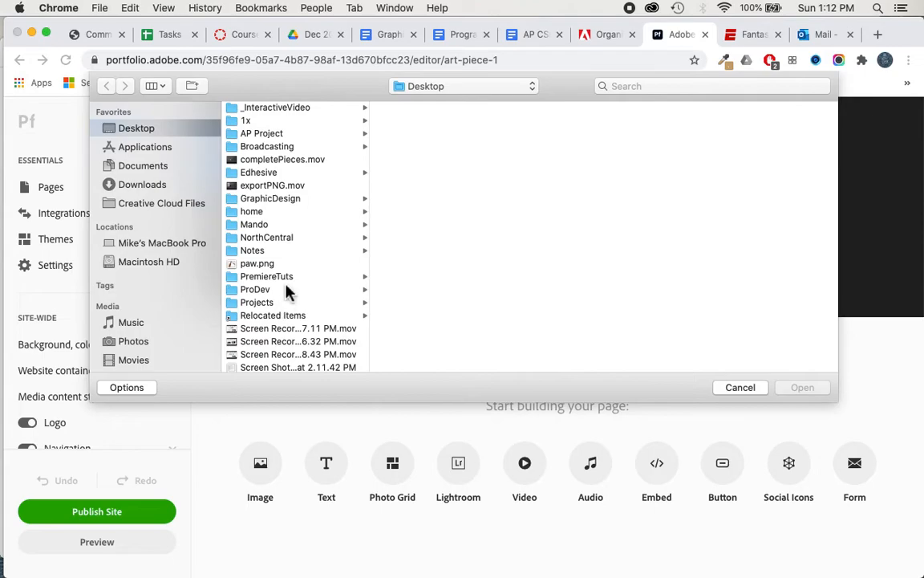
left_click(270, 198)
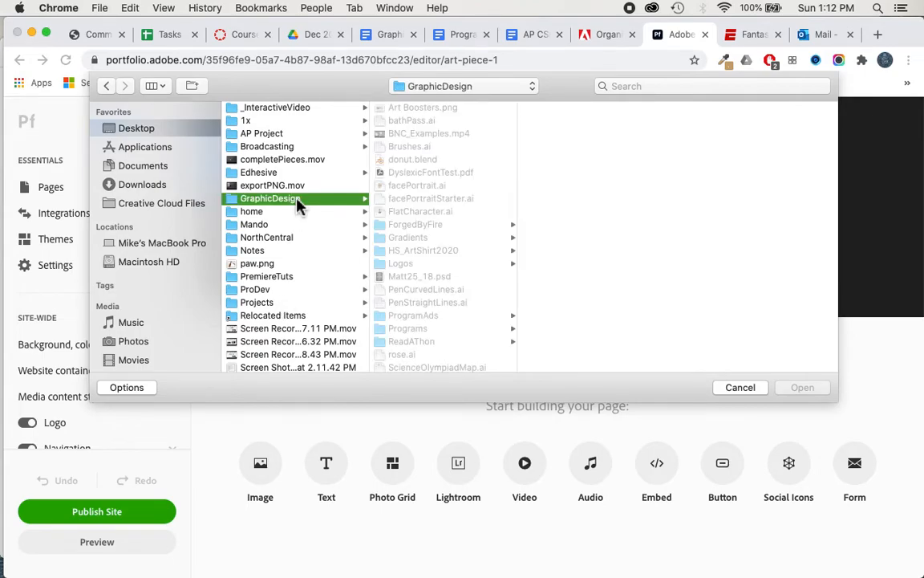
left_click(423, 107)
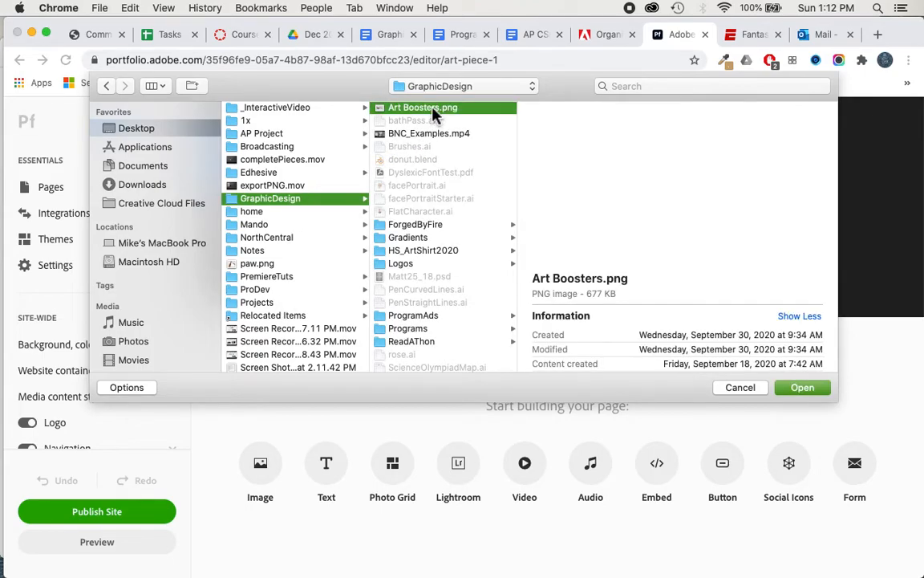
left_click(423, 106)
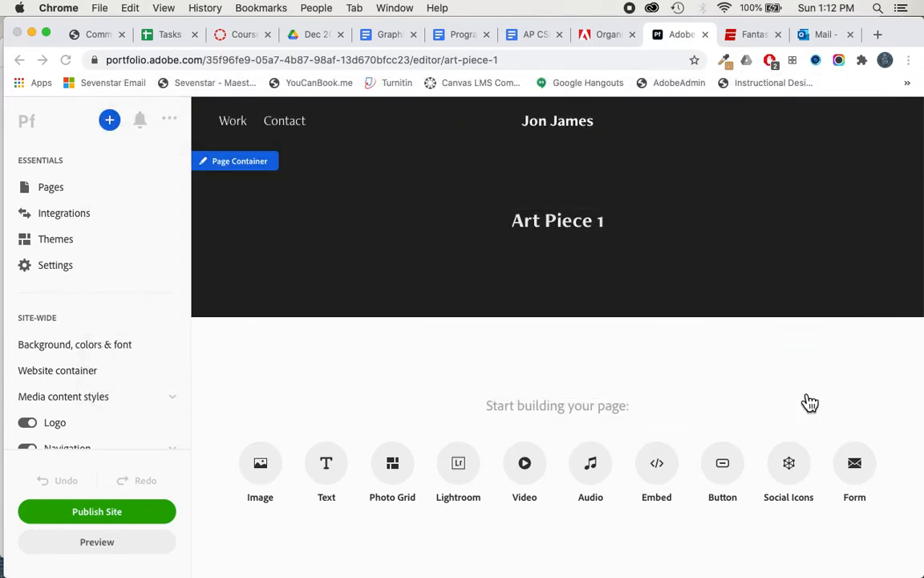
Step: Preview the Art Piece 1 page, return to the Work home page, then go back to editing
left_click(260, 469)
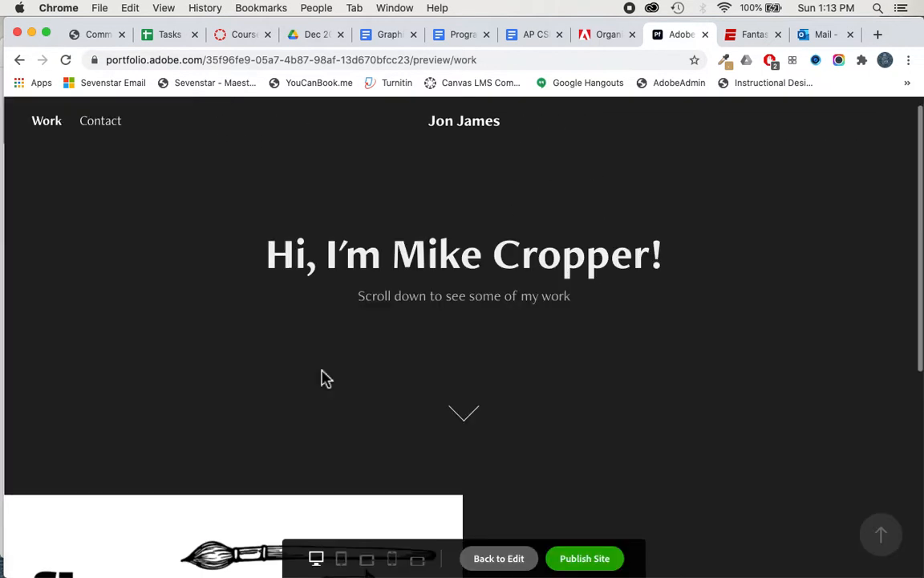
scroll("down", 3)
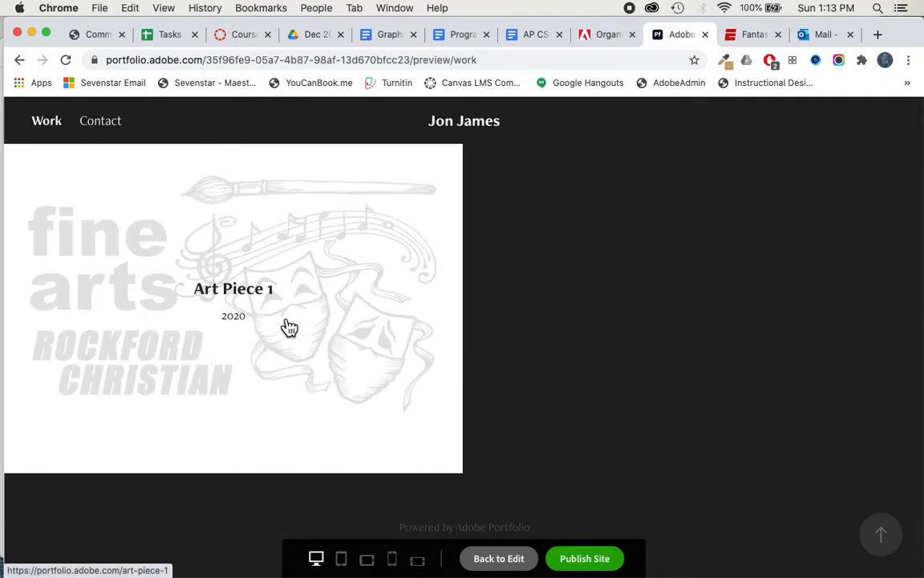
mouse_move(314, 344)
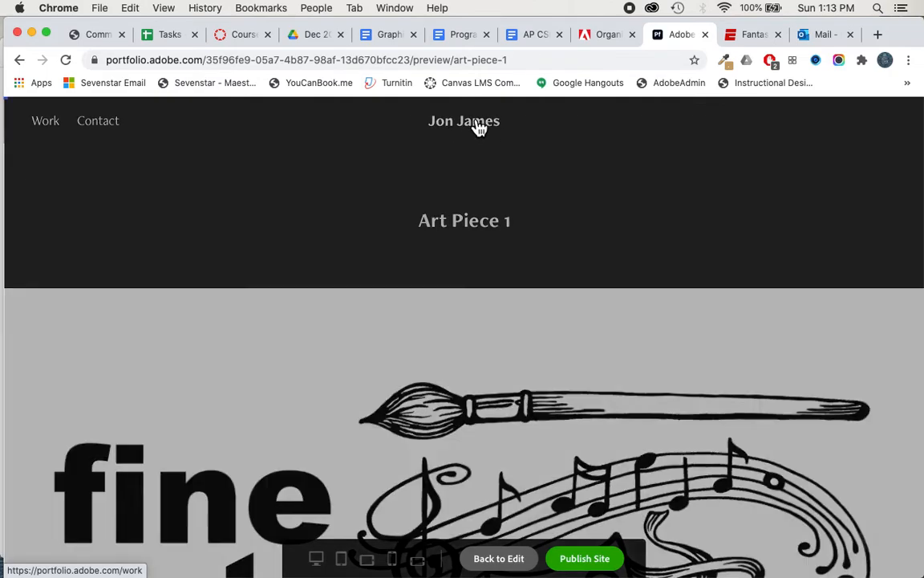
left_click(46, 121)
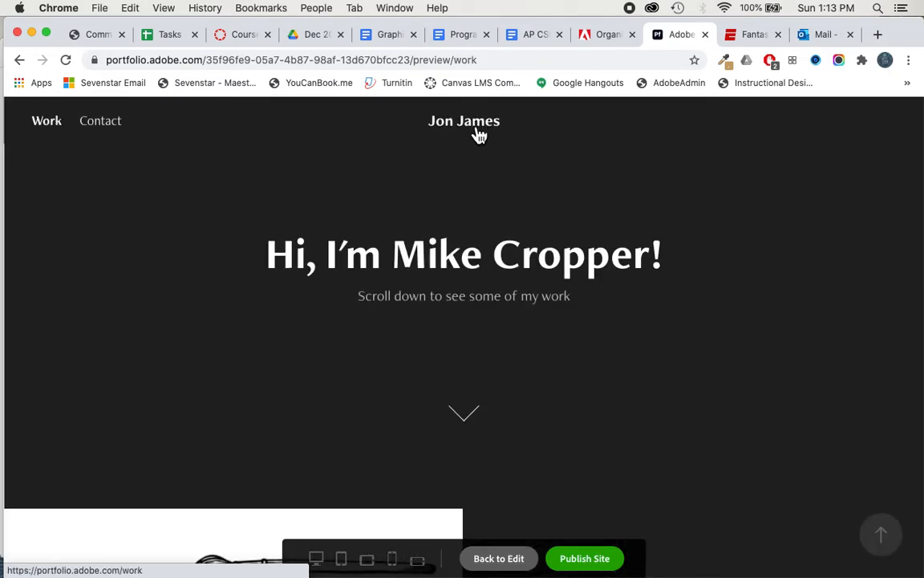
scroll("down", 3)
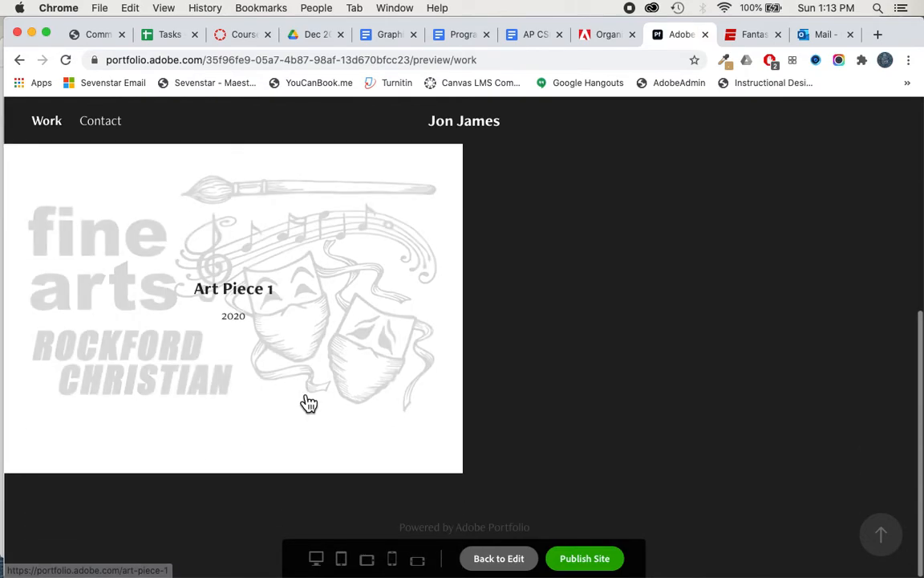
left_click(498, 557)
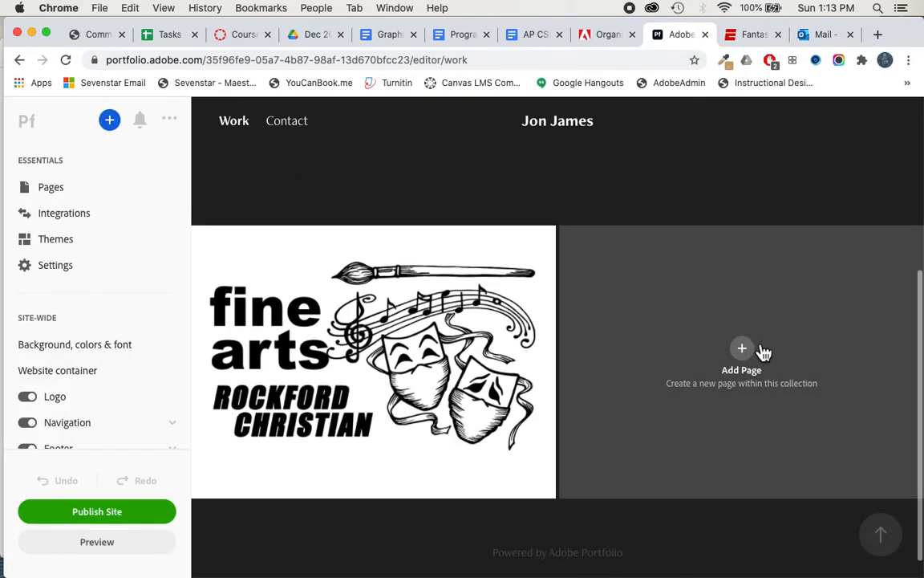
mouse_move(746, 356)
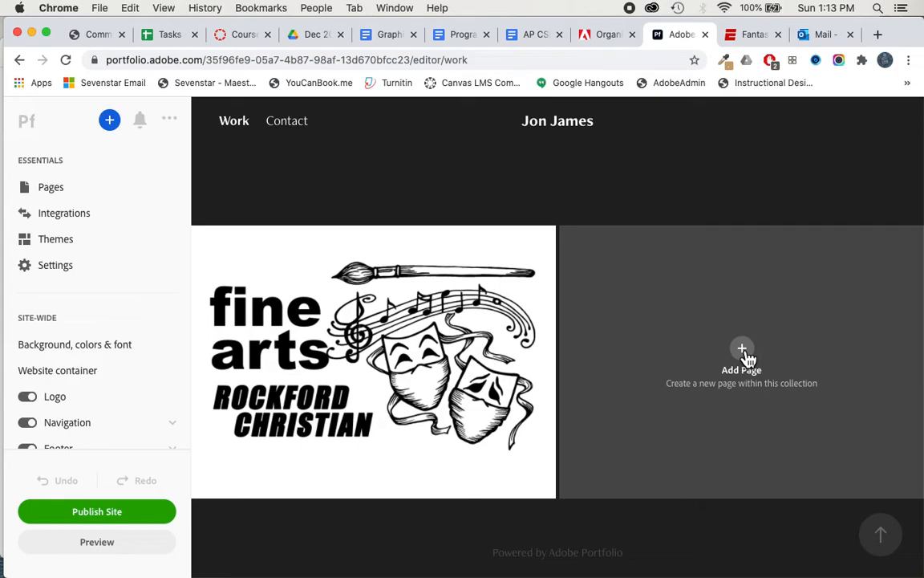
scroll("up", 3)
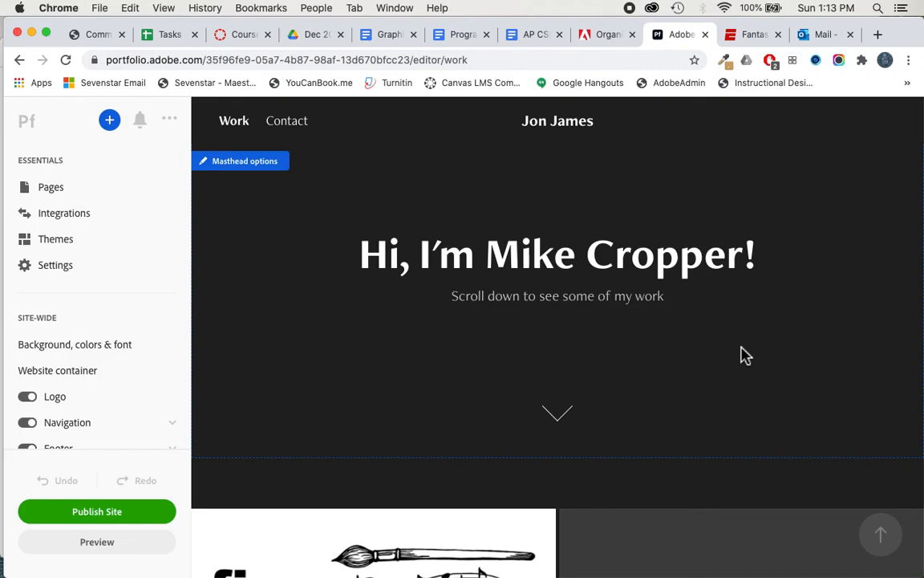
mouse_move(739, 355)
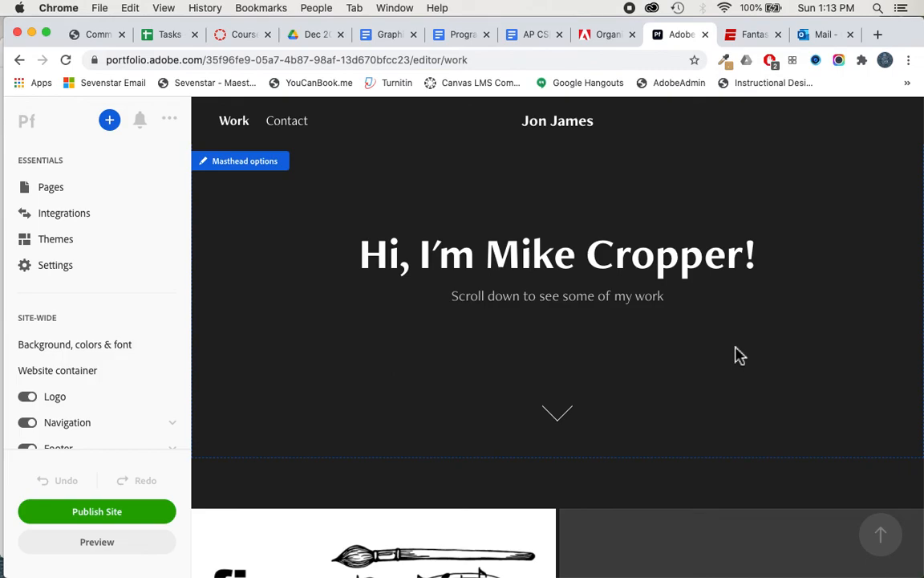